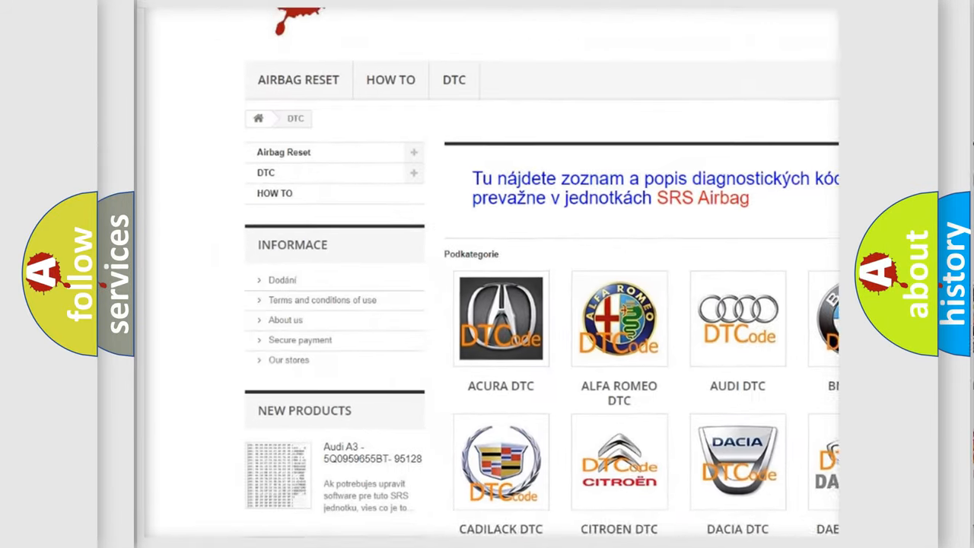
Step: Scroll past the car-brand logos on airbagreset.sk to the list of B fault codes
scroll("down", 3)
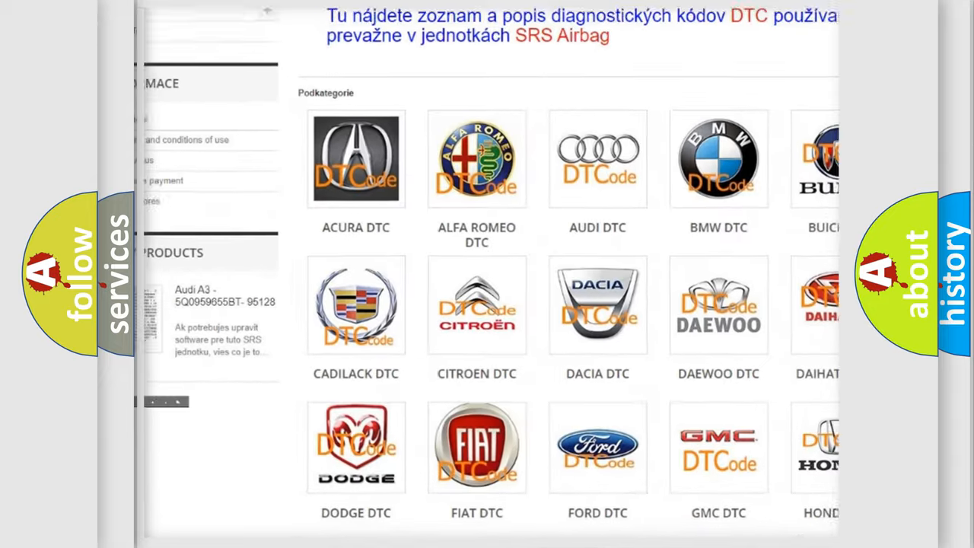
scroll("down", 3)
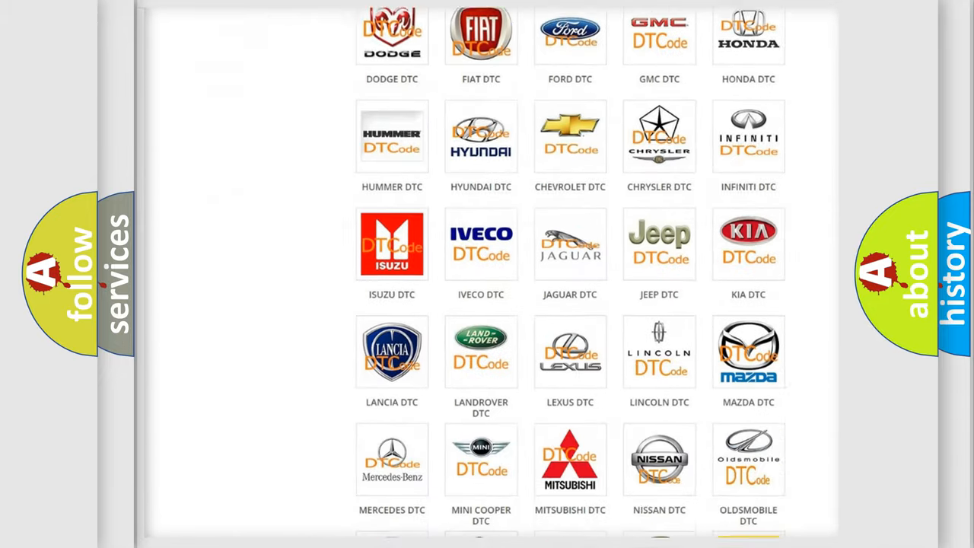
scroll("down", 3)
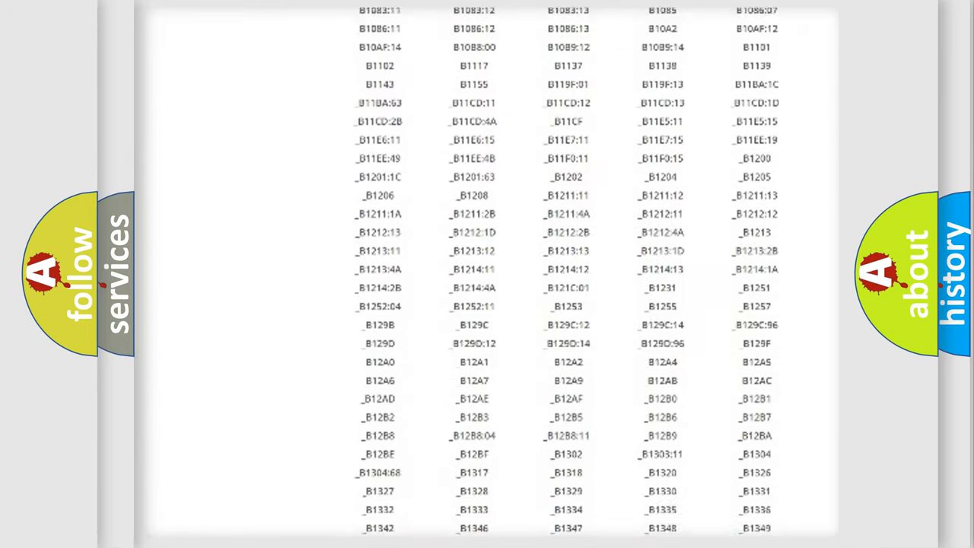
scroll("down", 3)
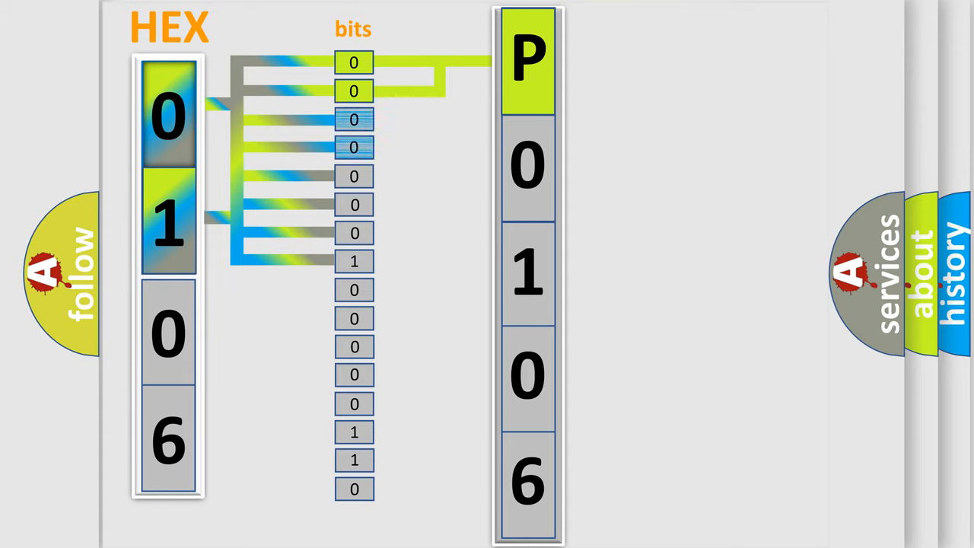
Step: Advance the animation so the 0106 bits map to P and 0 with the ISO/SAE-versus-manufacturer legend
left_click(529, 166)
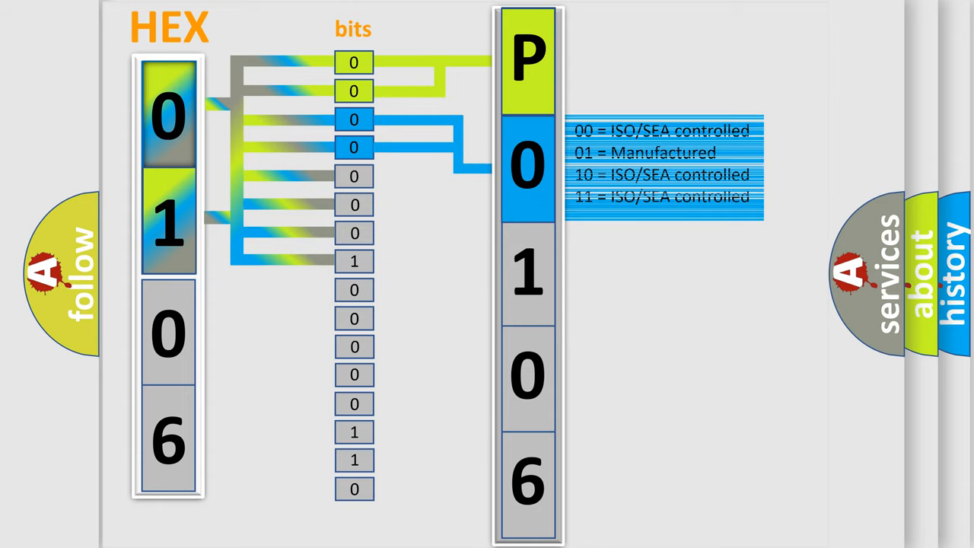